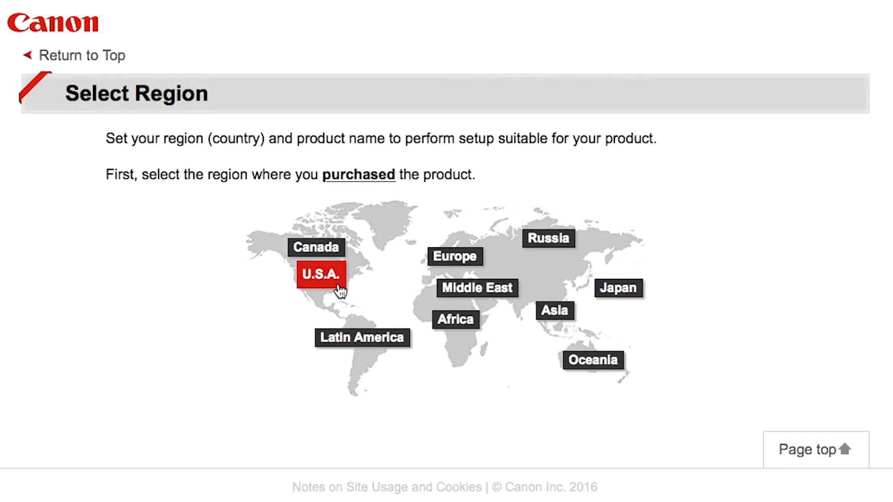
# Download the Mac setup package for the MG3020 sold in the U.S.A. and mount the CANON_IJ disk image.
pyautogui.click(320, 276)
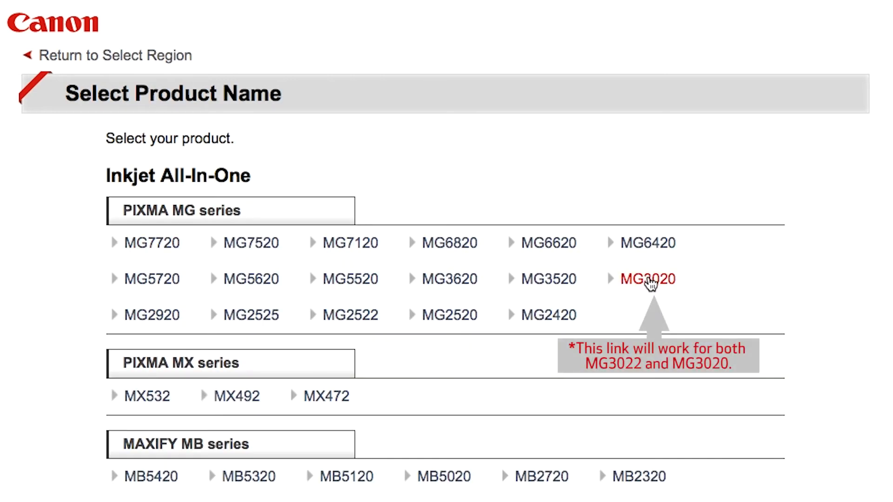
pyautogui.click(646, 279)
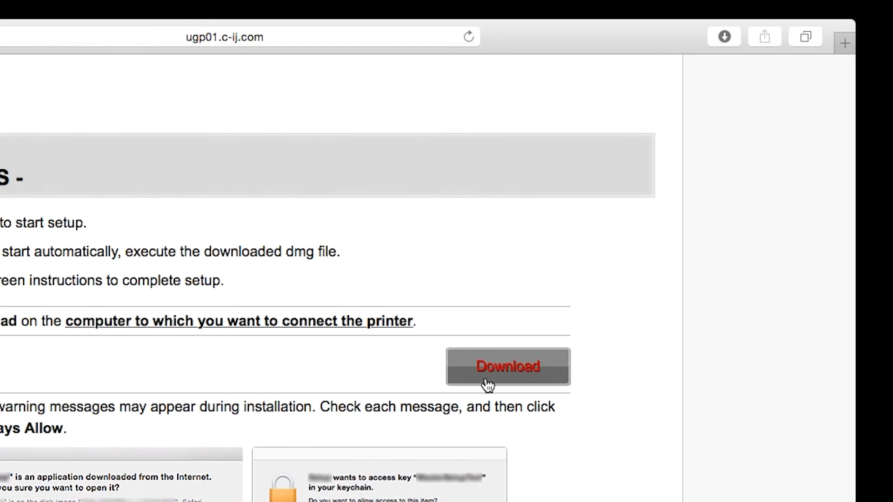
pyautogui.click(506, 367)
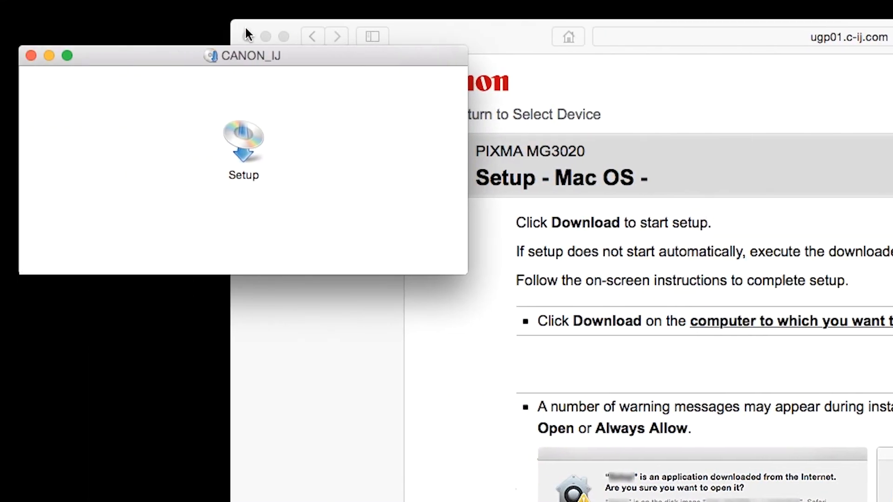
# Launch the downloaded Setup application, confirming it may run from the internet.
pyautogui.doubleClick(243, 139)
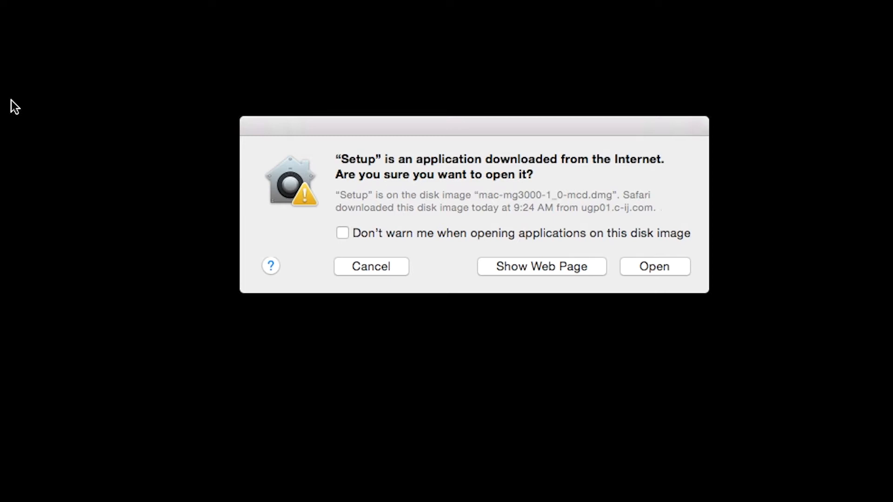
pyautogui.click(654, 266)
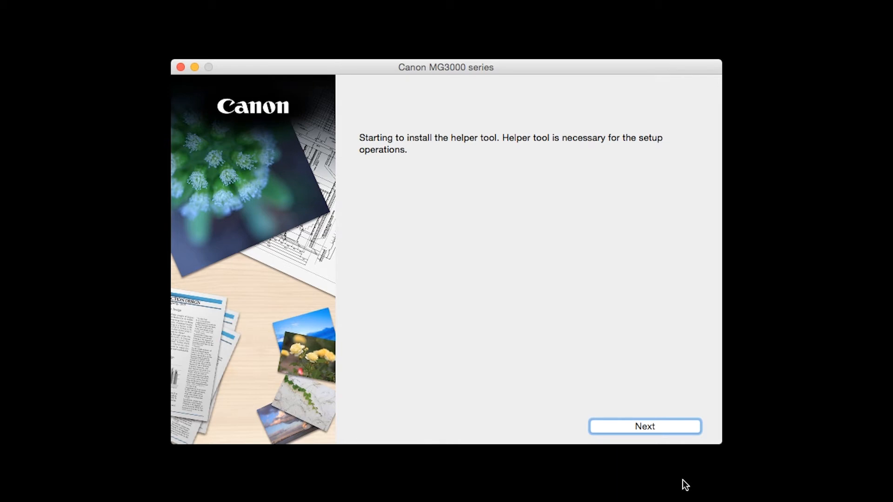
pyautogui.click(644, 427)
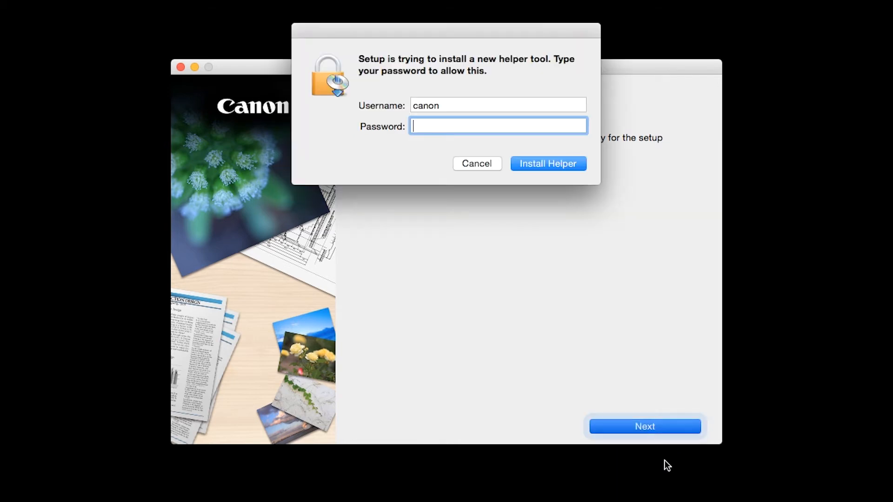
pyautogui.moveTo(671, 480)
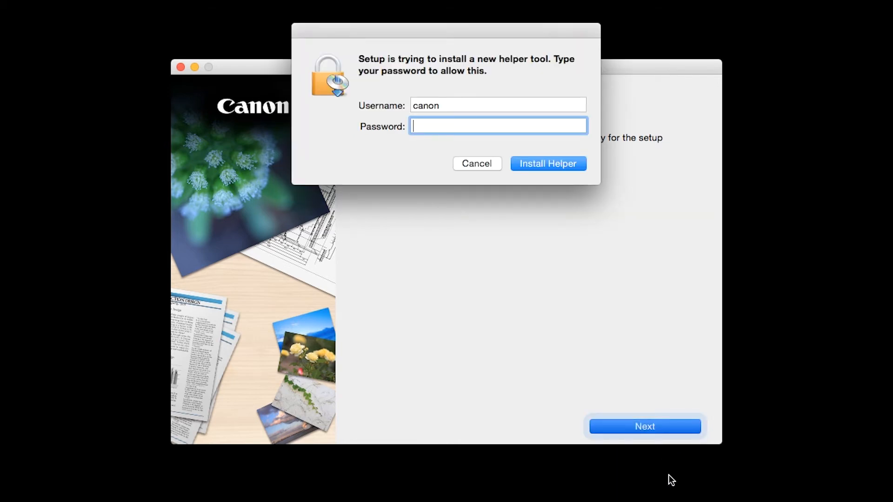
# Authorise the installer's helper tool with the admin password to reach Start Setup.
pyautogui.write('••')
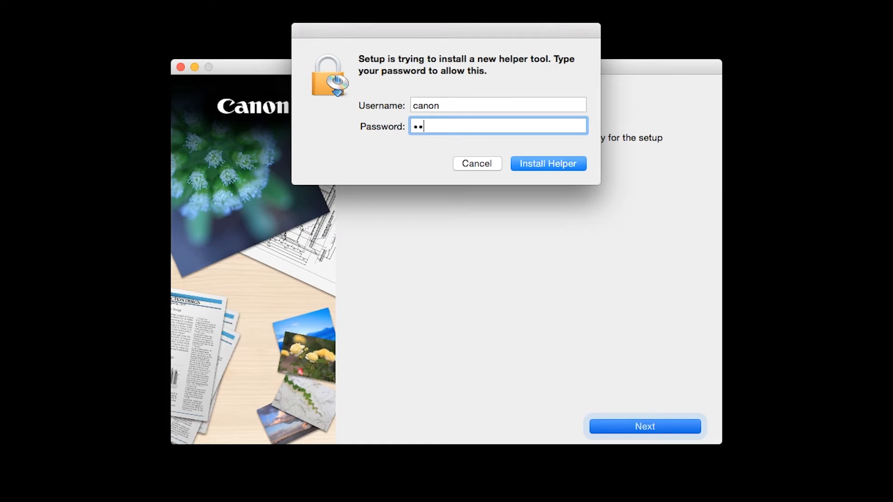
pyautogui.write('password')
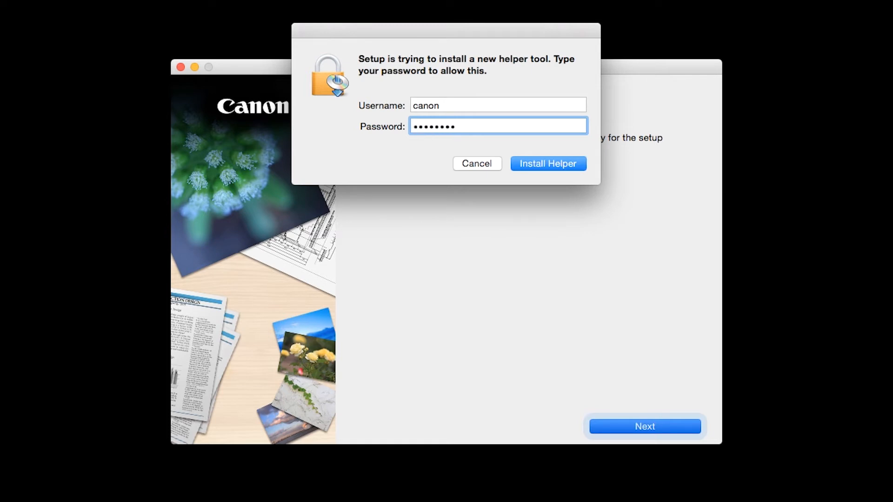
pyautogui.moveTo(591, 215)
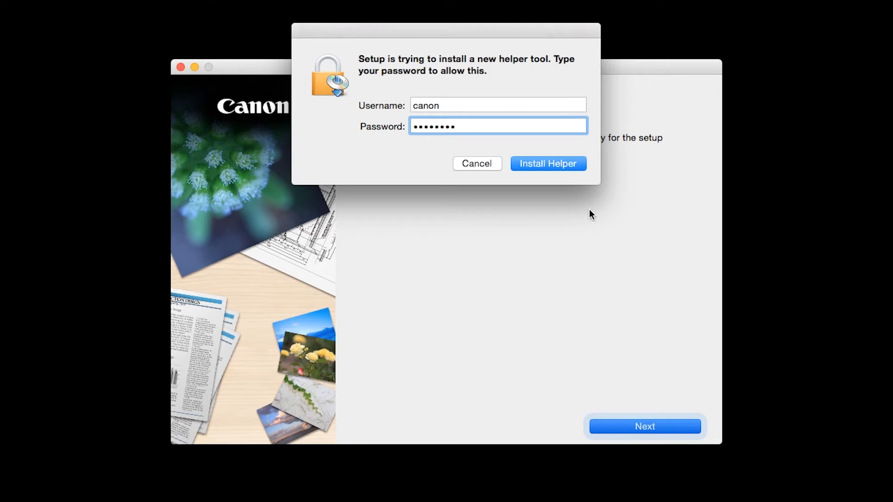
pyautogui.click(547, 164)
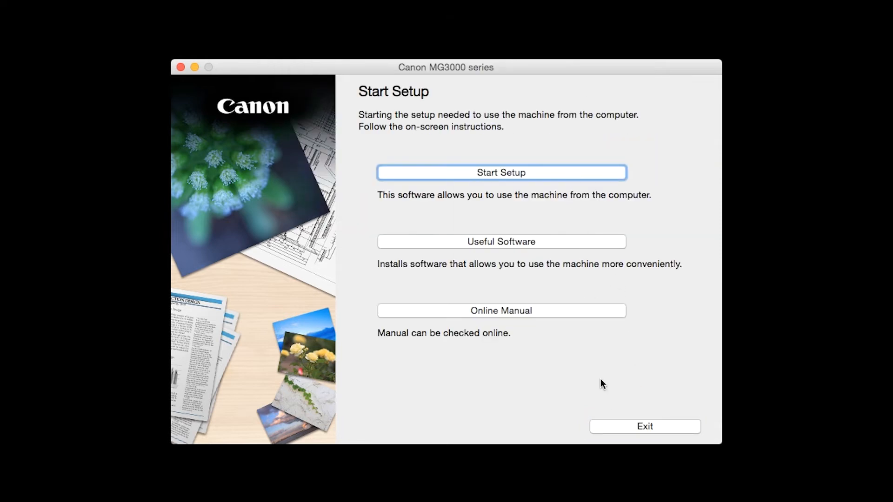
pyautogui.moveTo(679, 456)
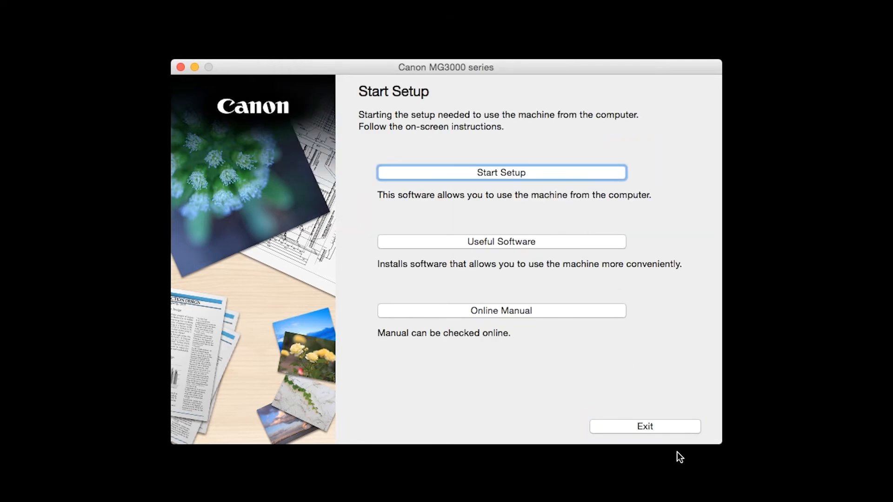
pyautogui.moveTo(550, 268)
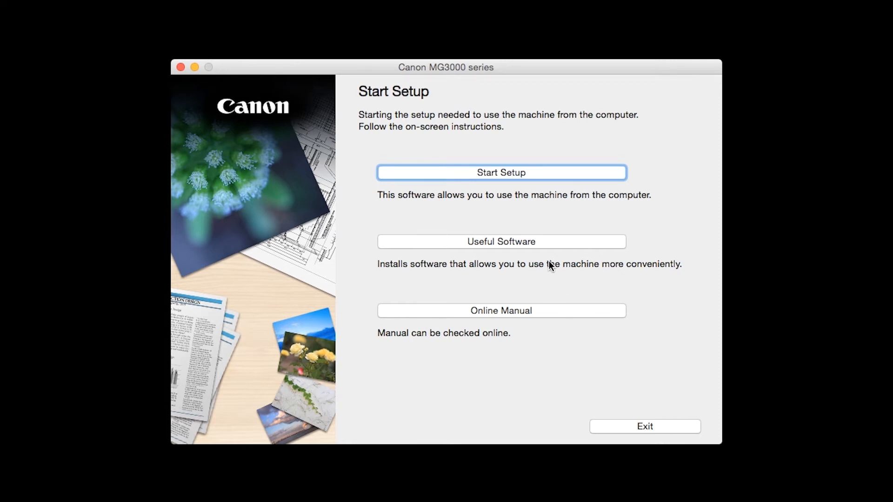
# Start setup for this computer with United States as the country.
pyautogui.click(501, 173)
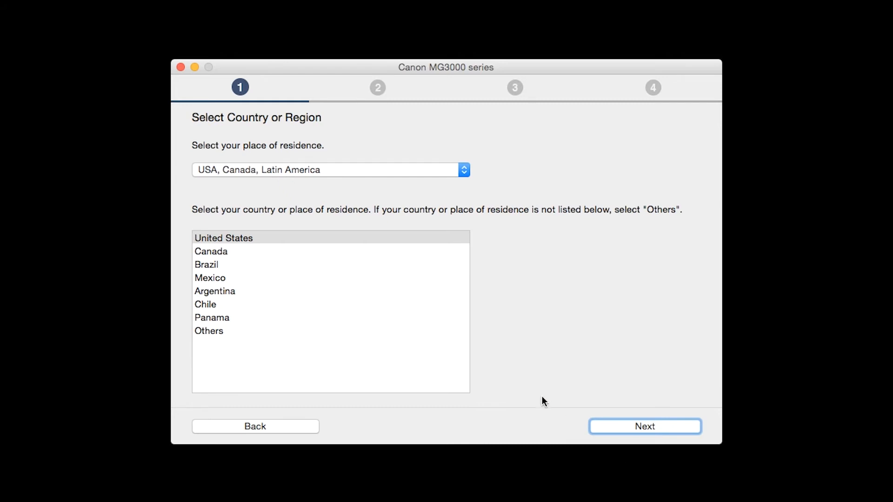
pyautogui.click(223, 237)
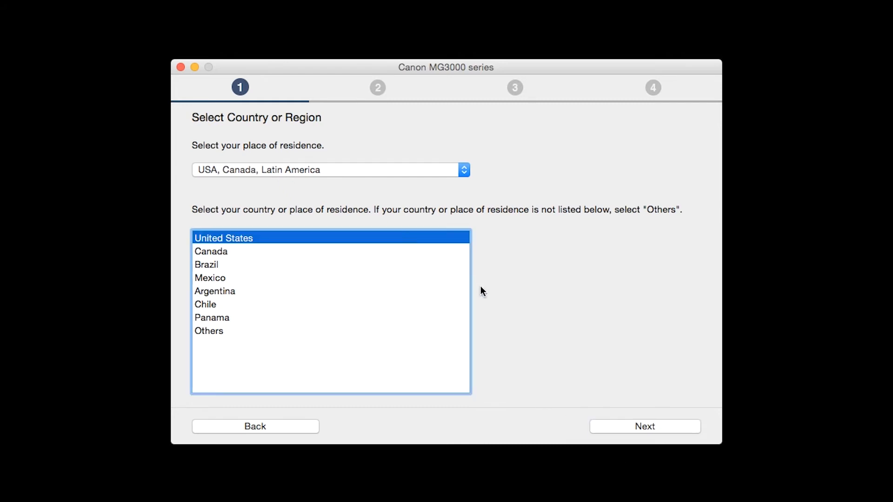
pyautogui.click(644, 426)
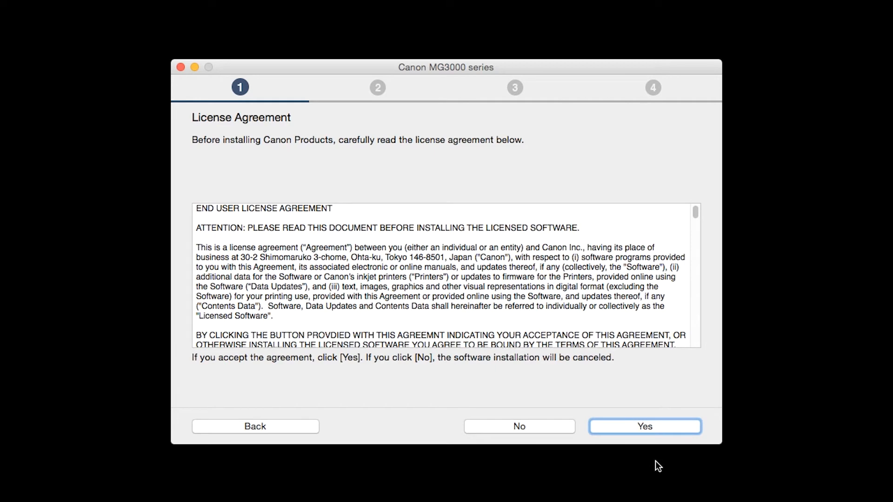
# Accept the license agreement and agree to the extended survey program.
pyautogui.click(644, 426)
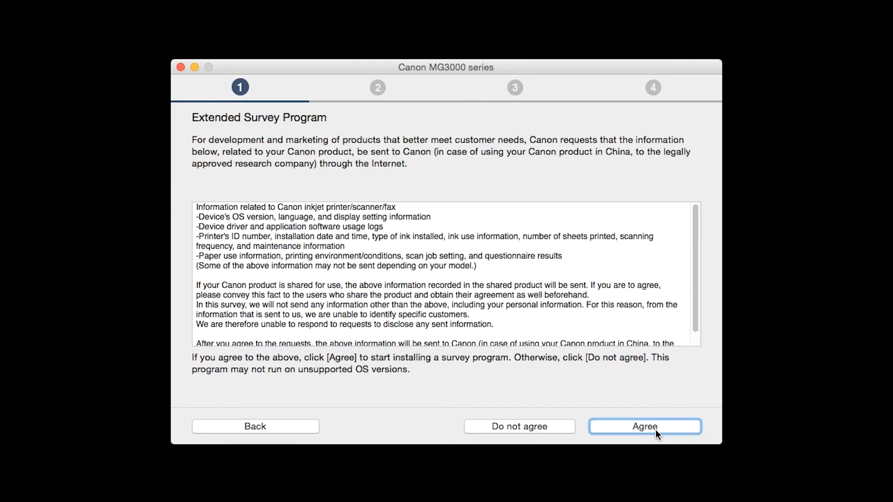
pyautogui.moveTo(665, 469)
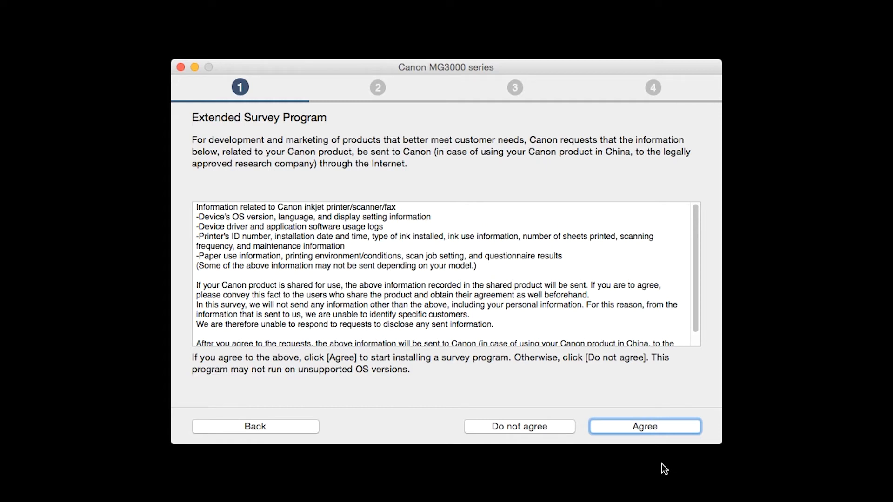
pyautogui.moveTo(659, 434)
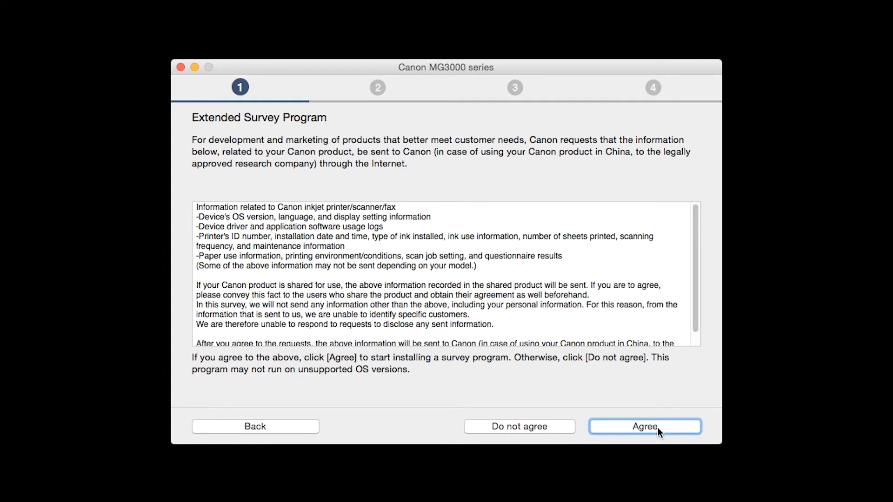
pyautogui.click(645, 426)
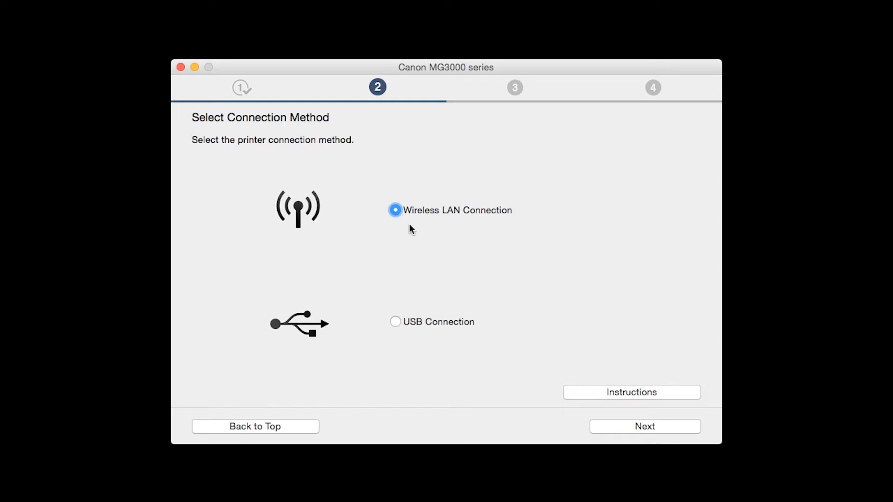
# Choose wireless LAN, confirm the printer is on, and select the detected MG3000 series printer.
pyautogui.click(644, 426)
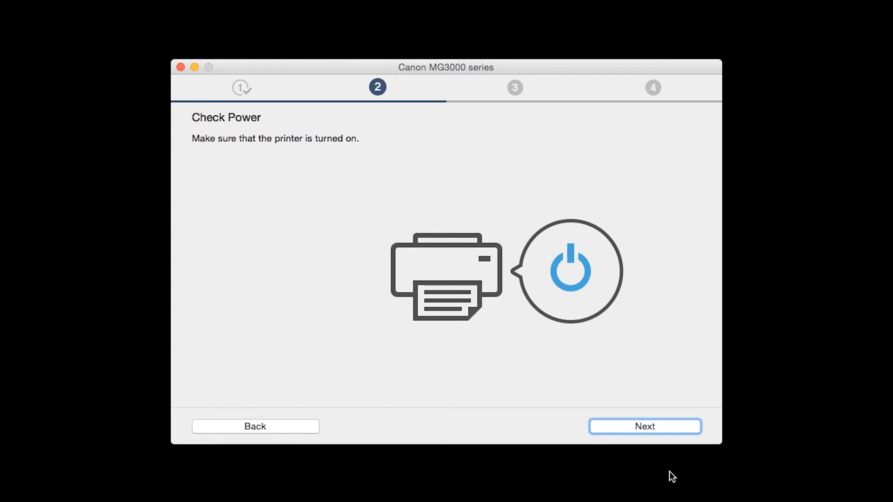
pyautogui.click(644, 426)
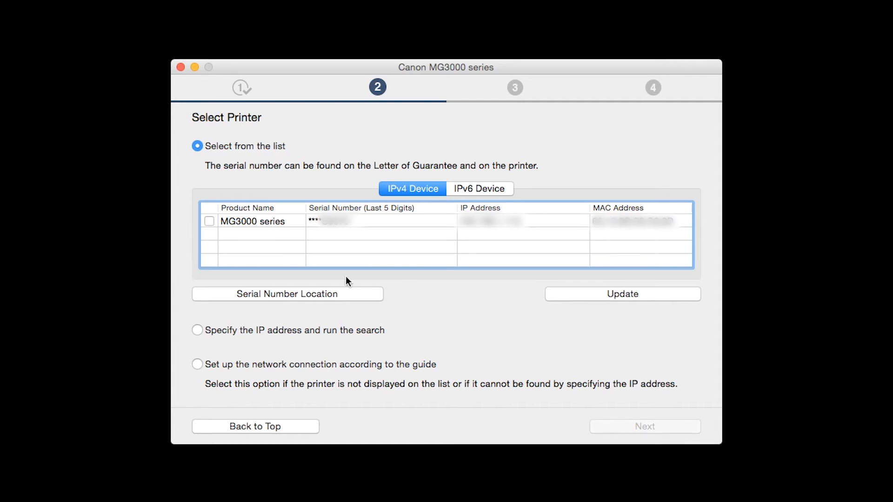
pyautogui.click(209, 221)
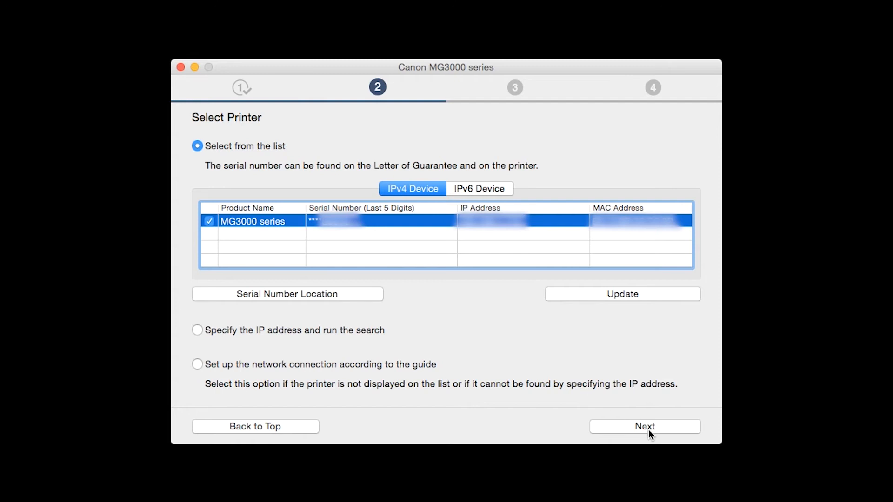
pyautogui.click(644, 426)
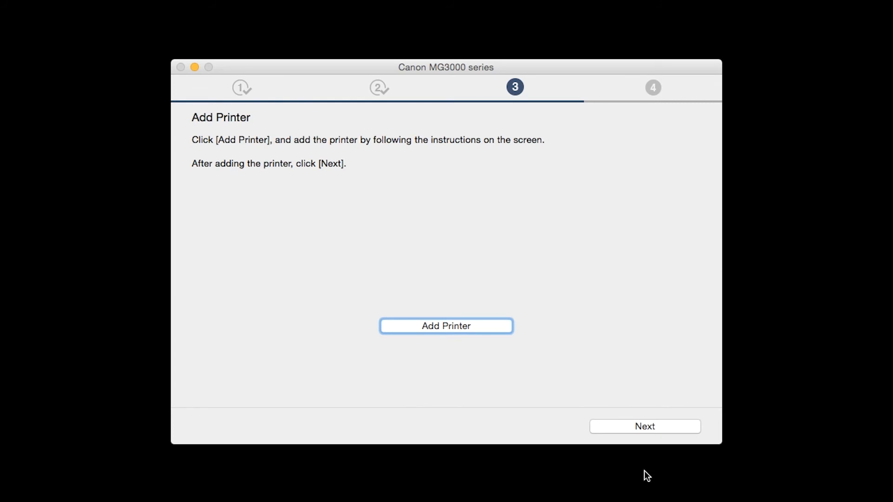
pyautogui.moveTo(587, 408)
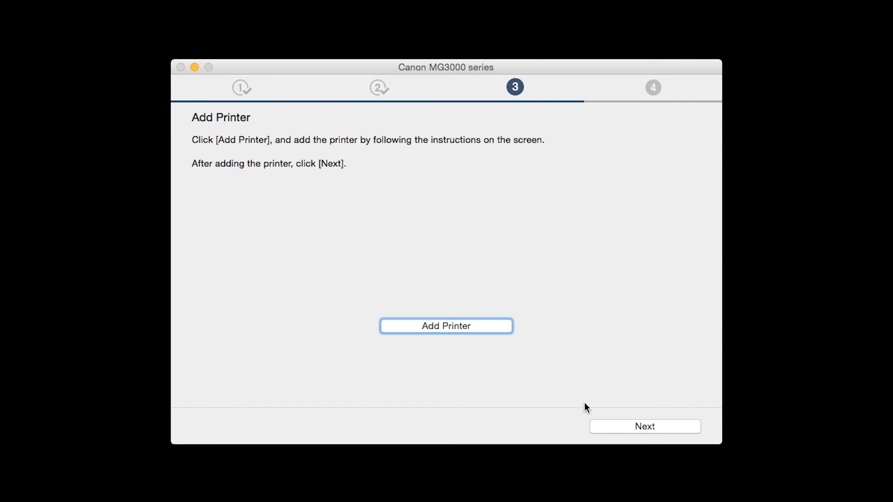
# Add the Canon MG3000 series (Bonjour Multifunction) printer to the Mac and continue to Print Head Alignment.
pyautogui.click(445, 326)
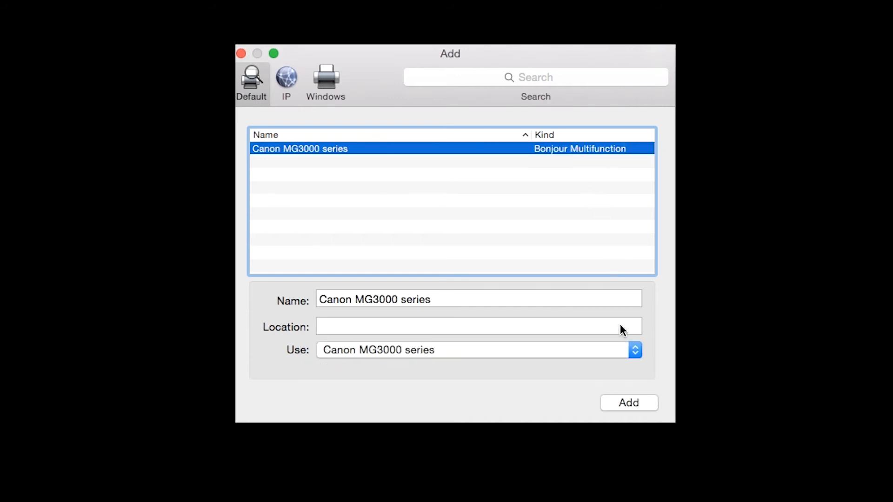
pyautogui.click(628, 403)
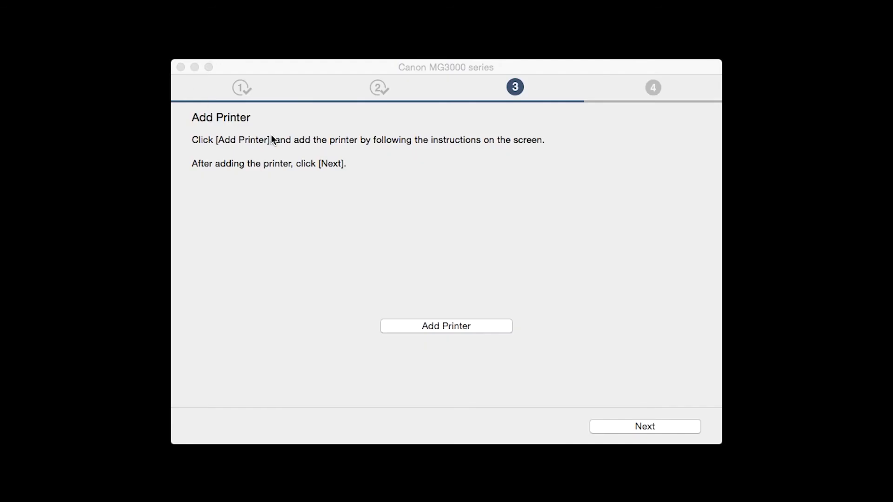
pyautogui.click(643, 426)
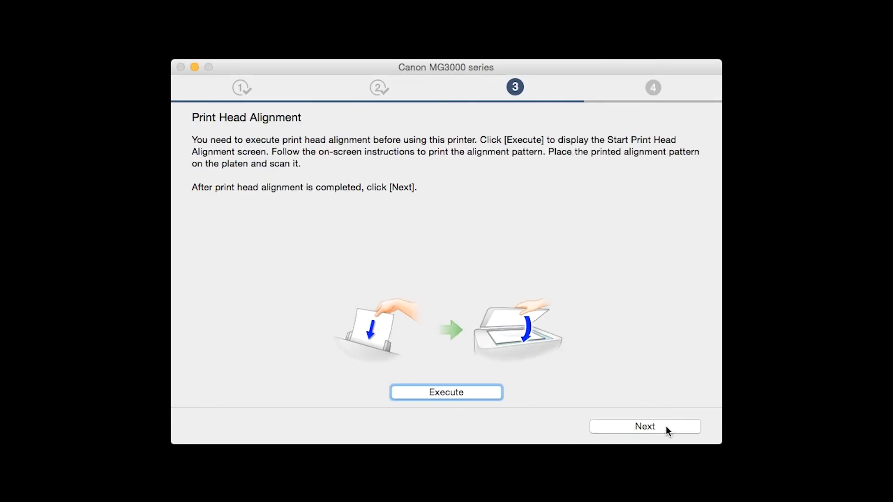
pyautogui.moveTo(675, 476)
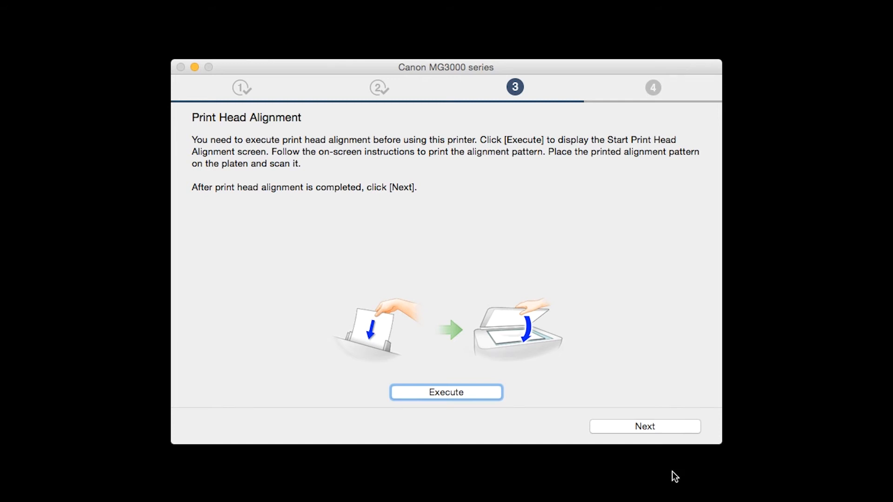
pyautogui.click(445, 393)
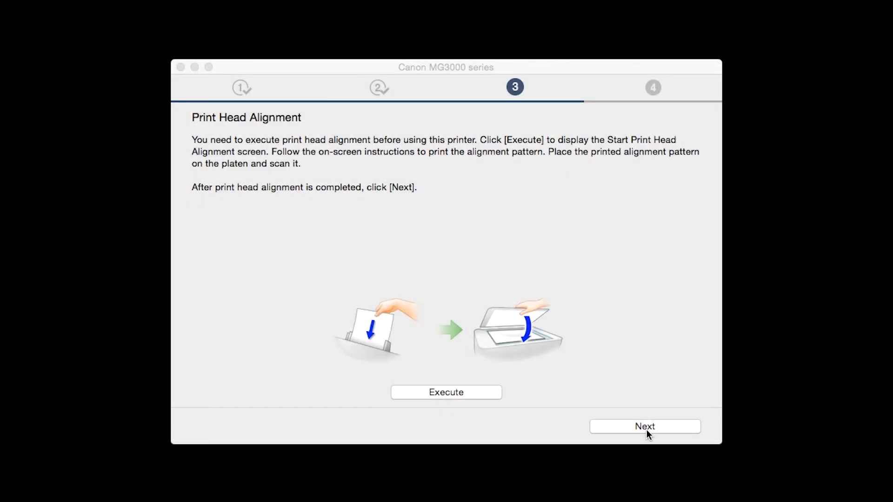
# Skip print head alignment and move on to the Test Print step.
pyautogui.click(643, 427)
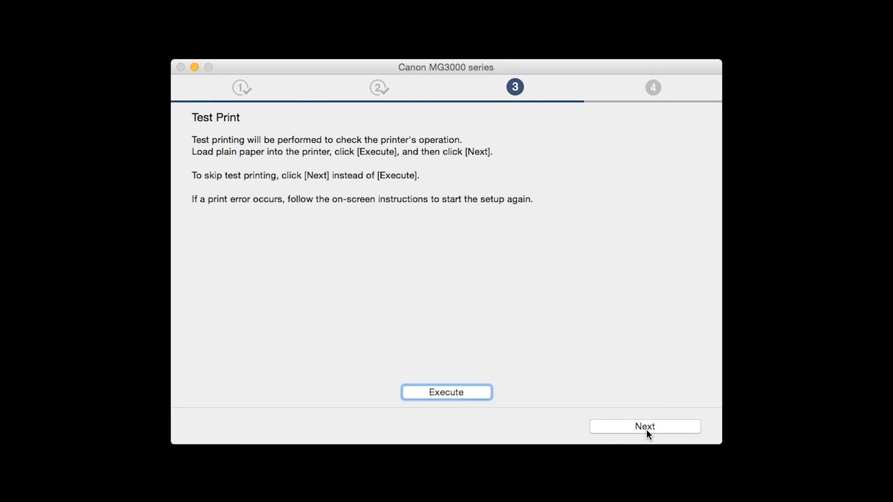
pyautogui.moveTo(650, 476)
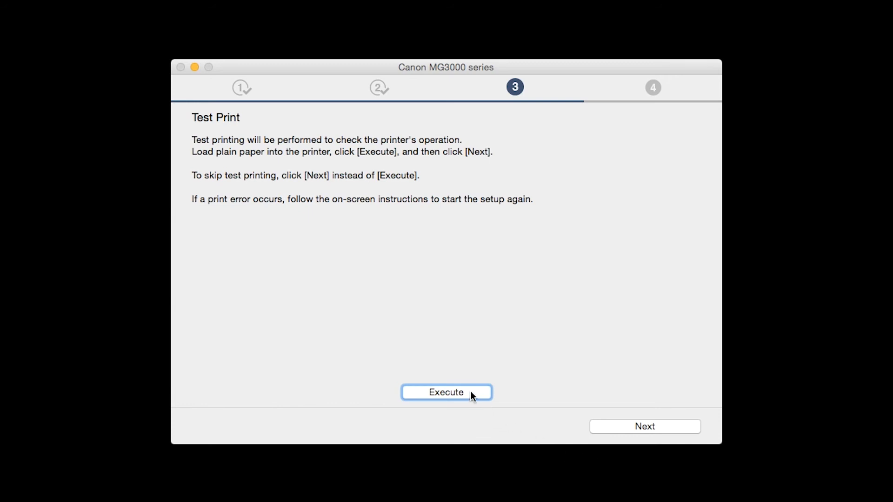
pyautogui.moveTo(706, 483)
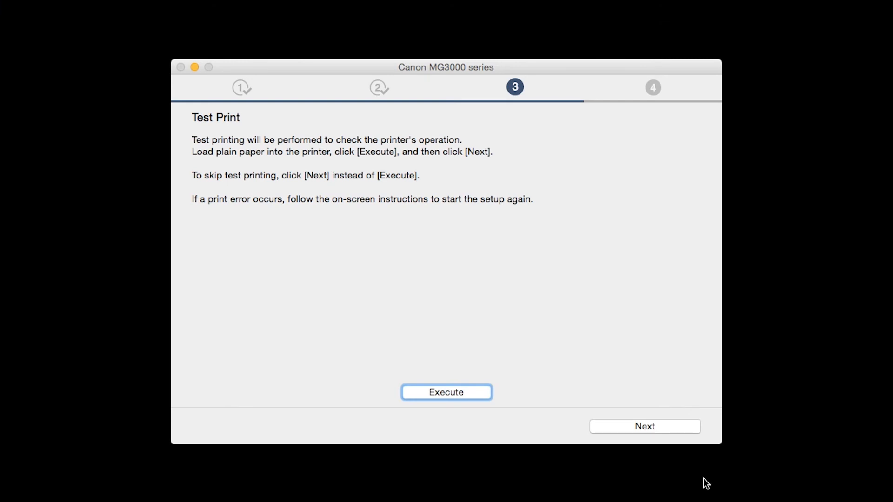
pyautogui.moveTo(696, 473)
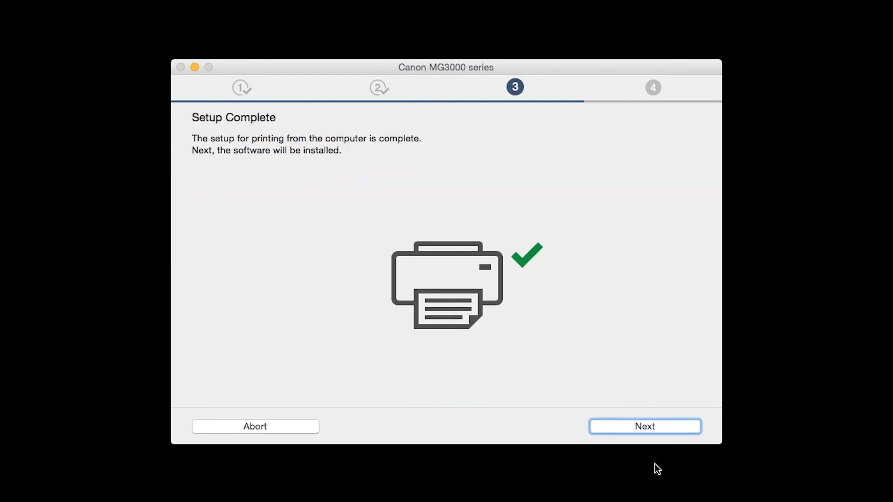
# Install IJ Scan Utility, User's Manual, My Image Garden and Quick Menu.
pyautogui.click(644, 426)
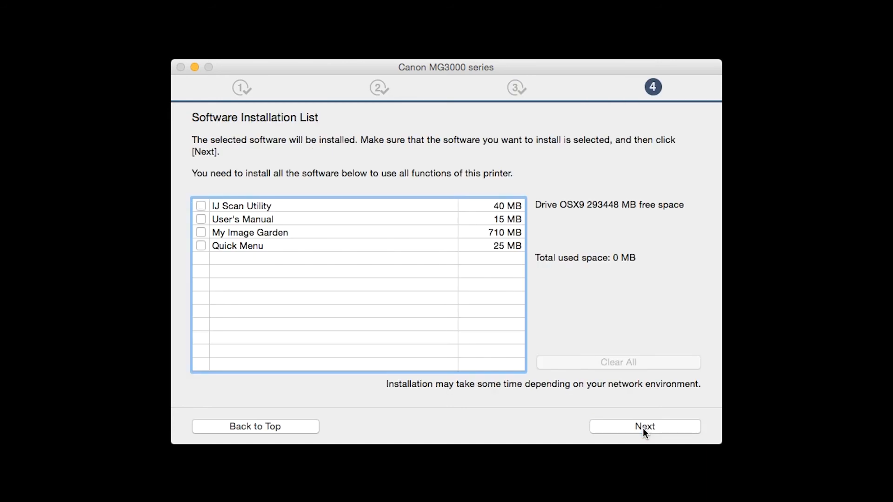
pyautogui.moveTo(647, 461)
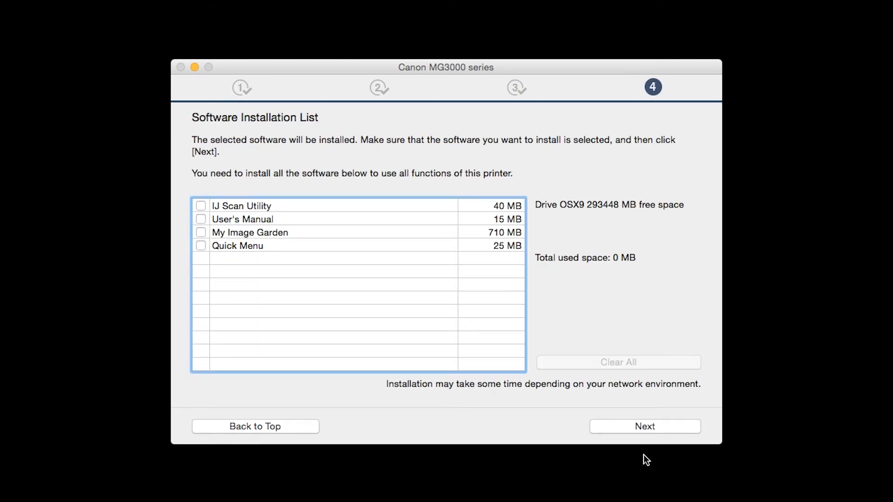
pyautogui.moveTo(419, 314)
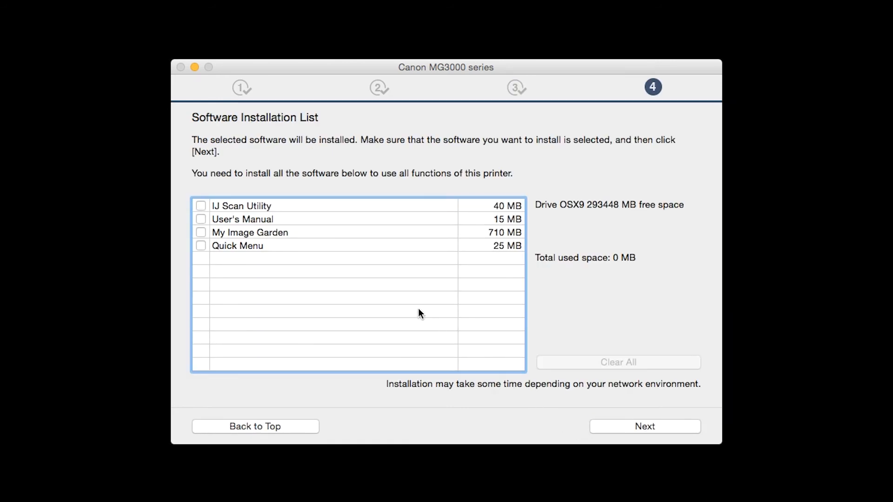
pyautogui.click(200, 206)
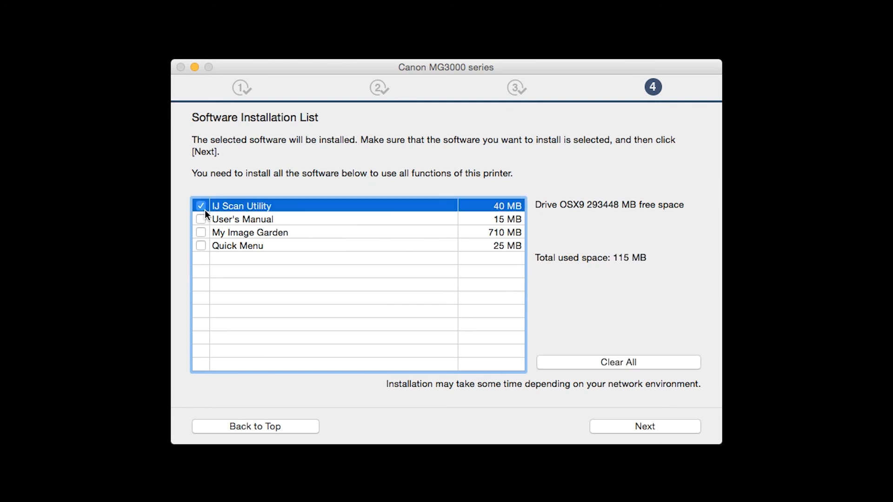
pyautogui.click(201, 233)
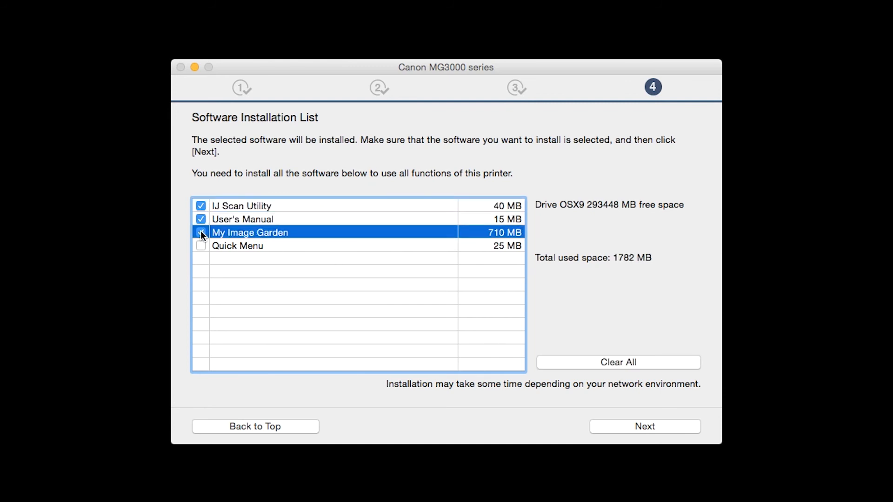
pyautogui.click(201, 245)
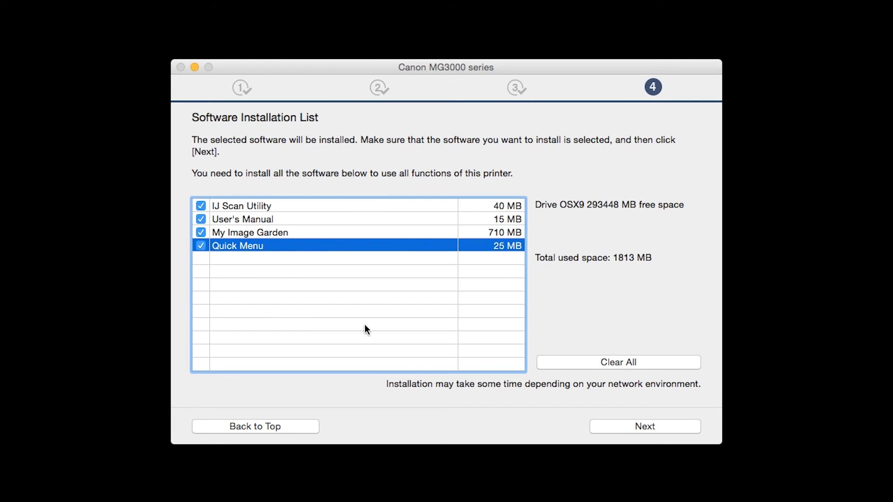
pyautogui.click(643, 426)
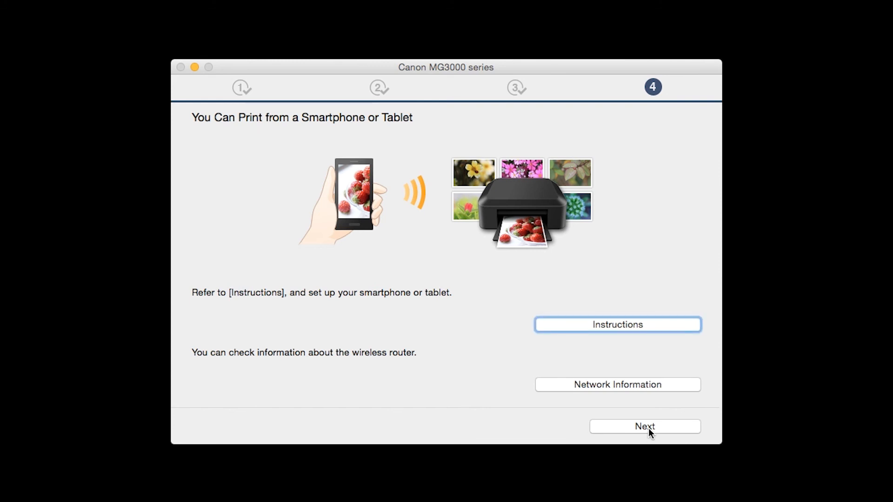
# Pass the smartphone printing and user registration pages to 'Installation completed successfully'.
pyautogui.click(644, 427)
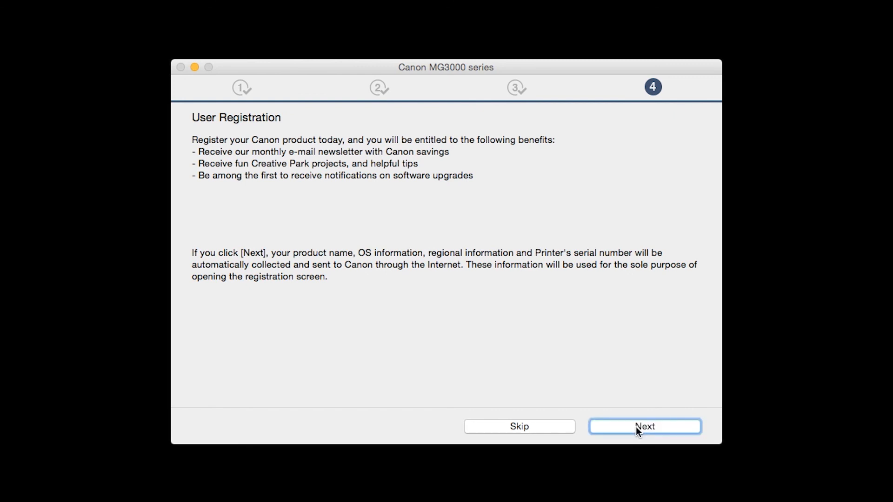
pyautogui.click(645, 427)
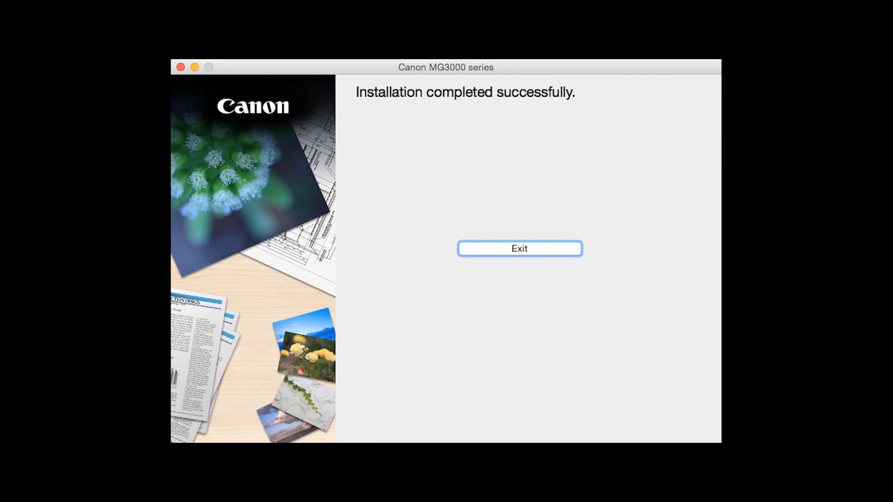
pyautogui.moveTo(534, 257)
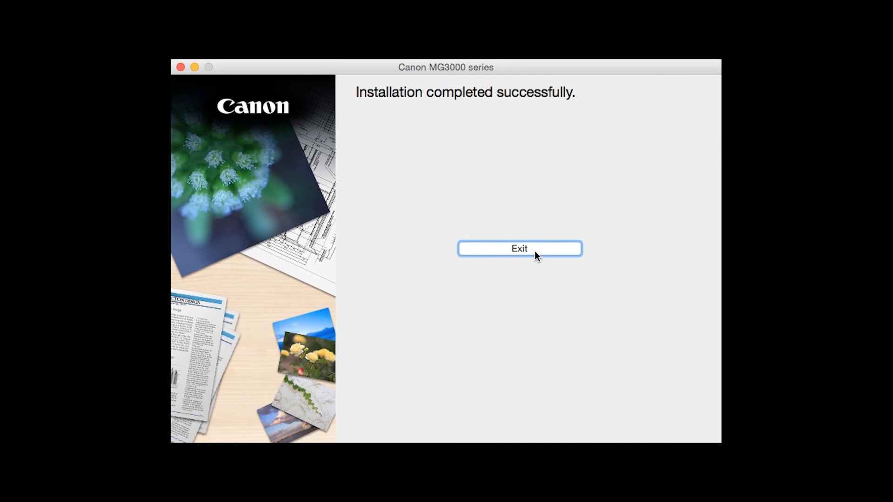